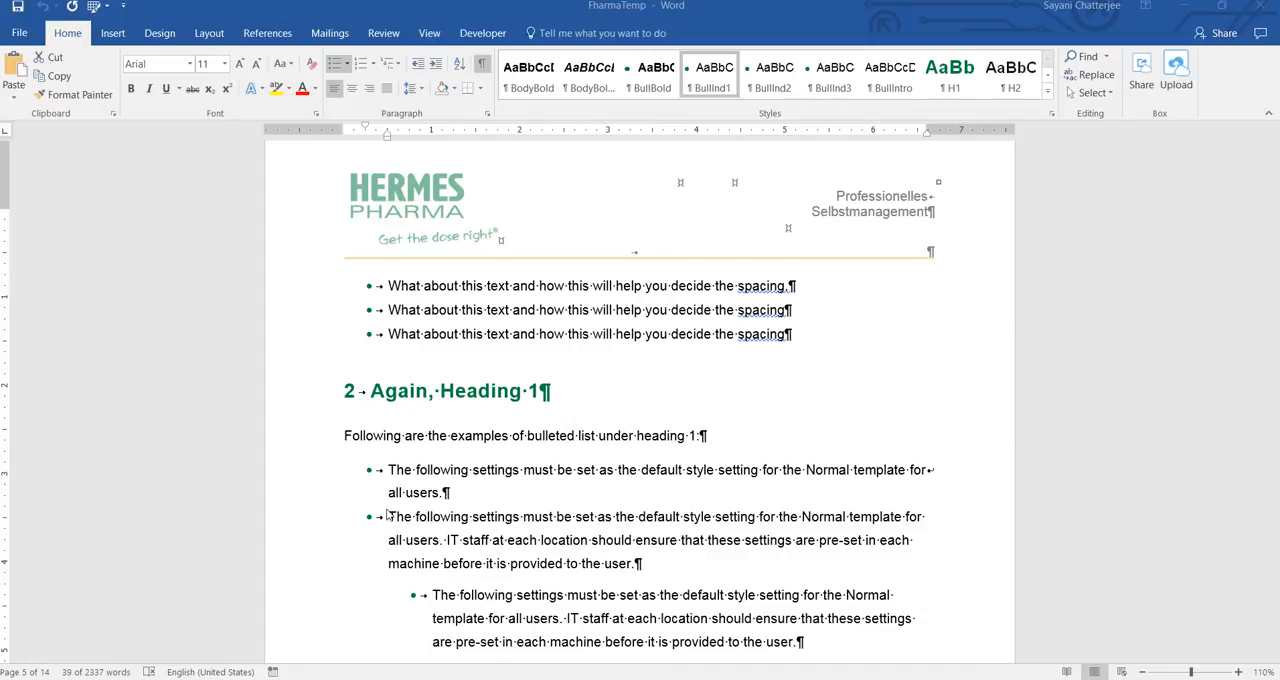
# Create a new blank document (Document3) from File > New
pyautogui.scroll(-3)
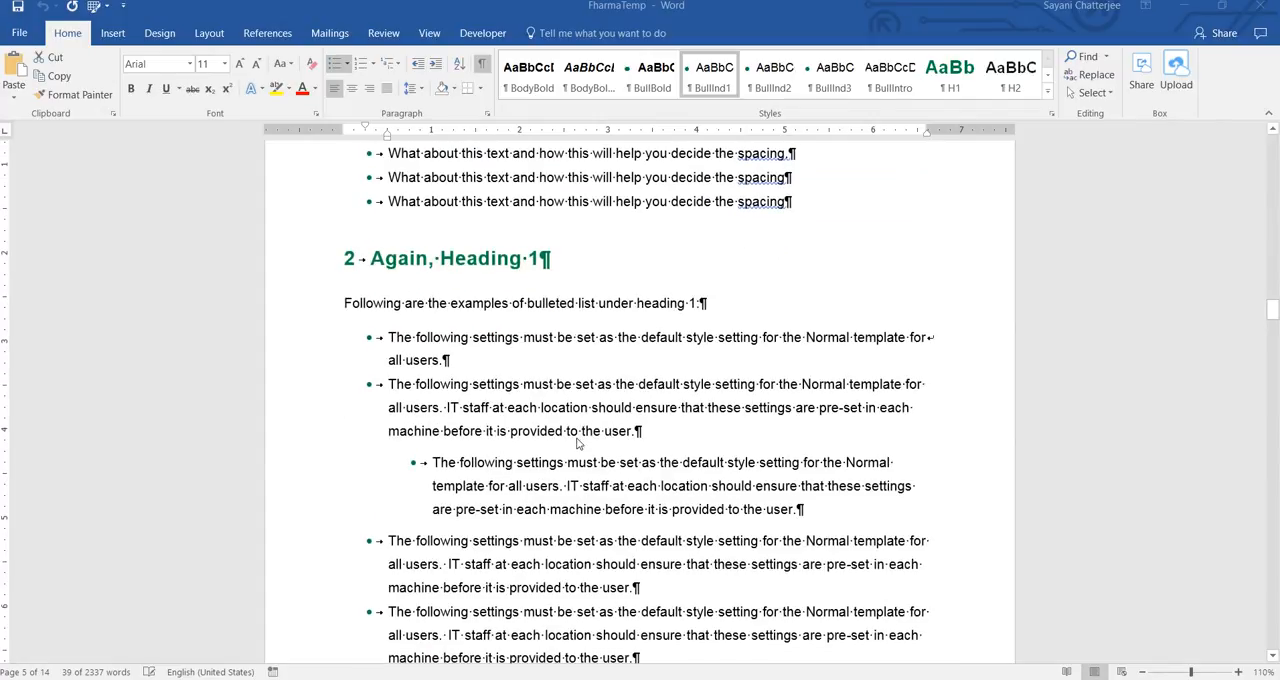
pyautogui.scroll(-3)
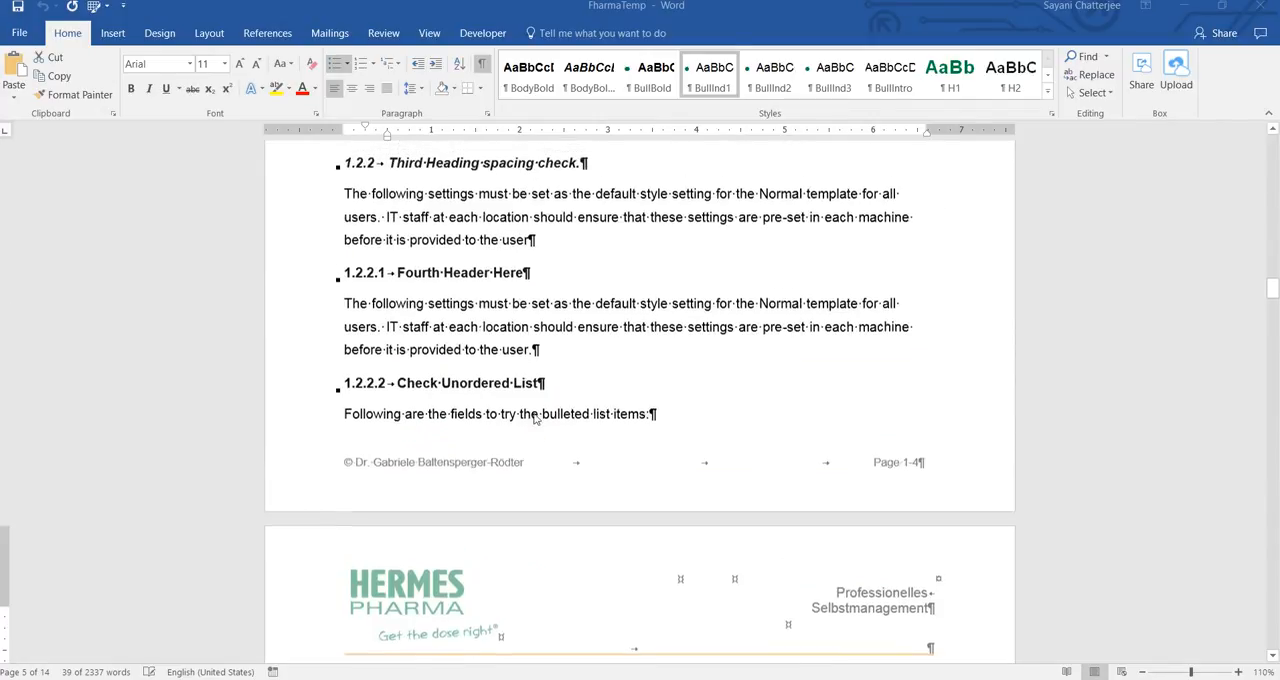
pyautogui.scroll(-3)
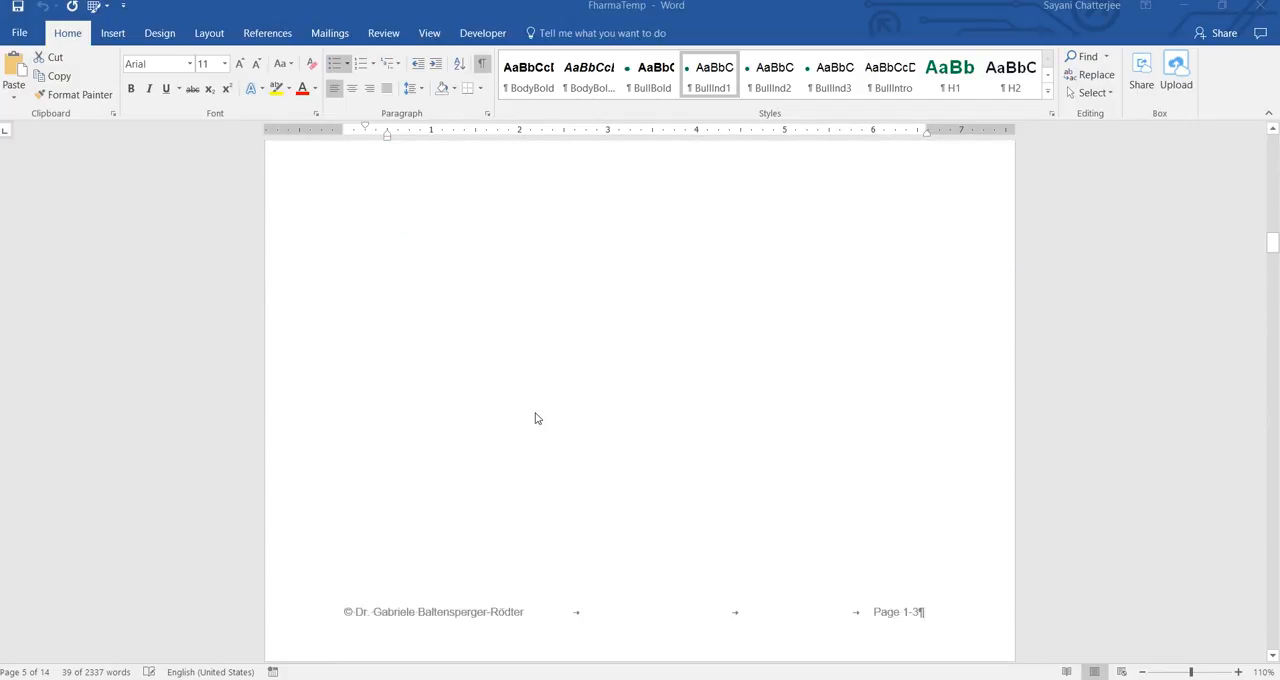
pyautogui.scroll(-3)
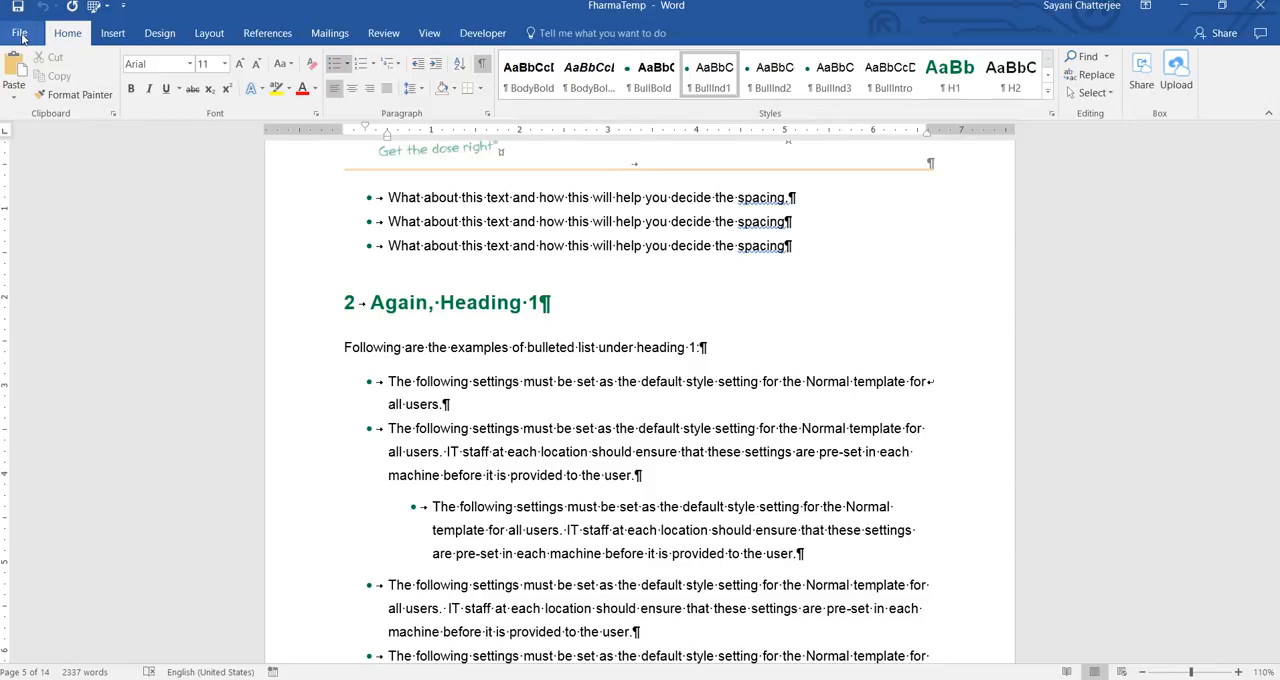
pyautogui.click(19, 33)
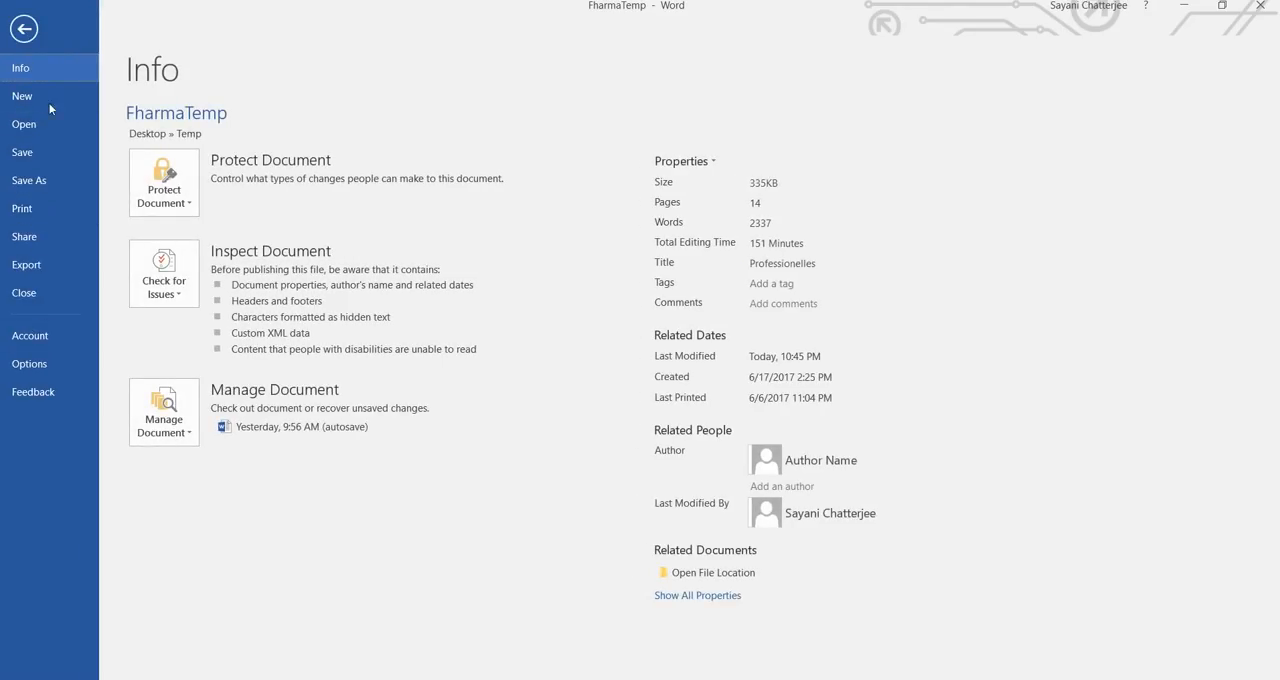
pyautogui.click(22, 95)
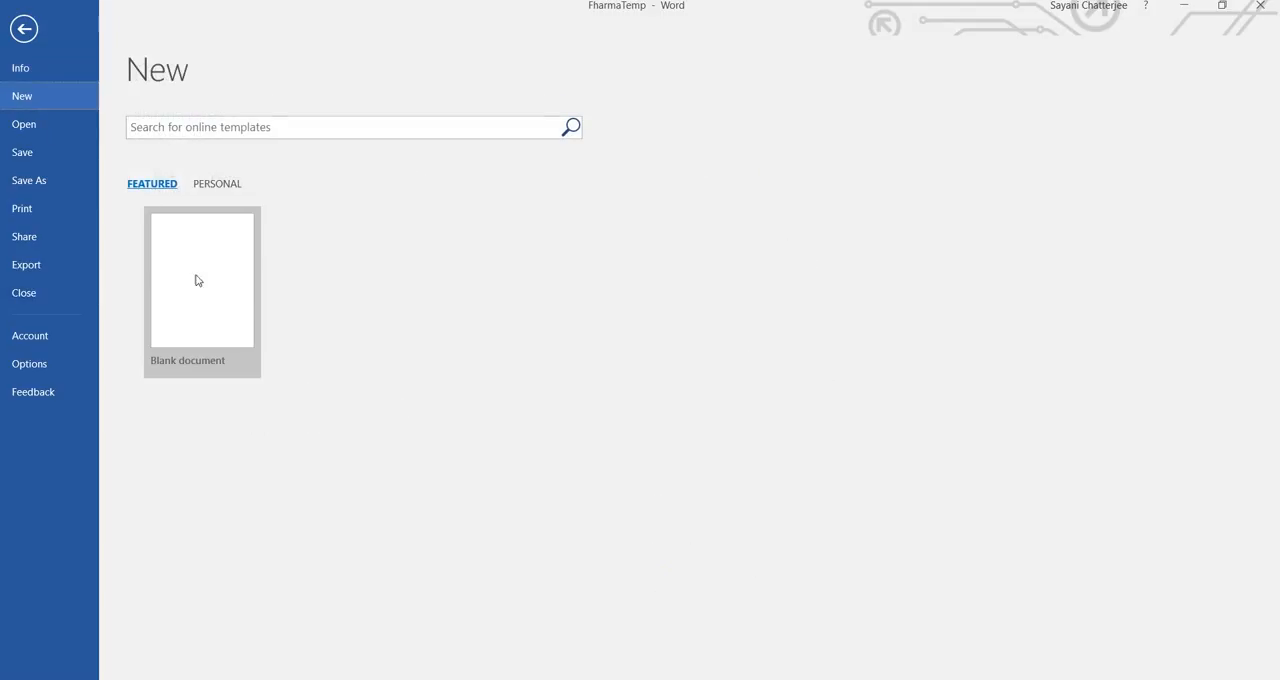
pyautogui.click(201, 279)
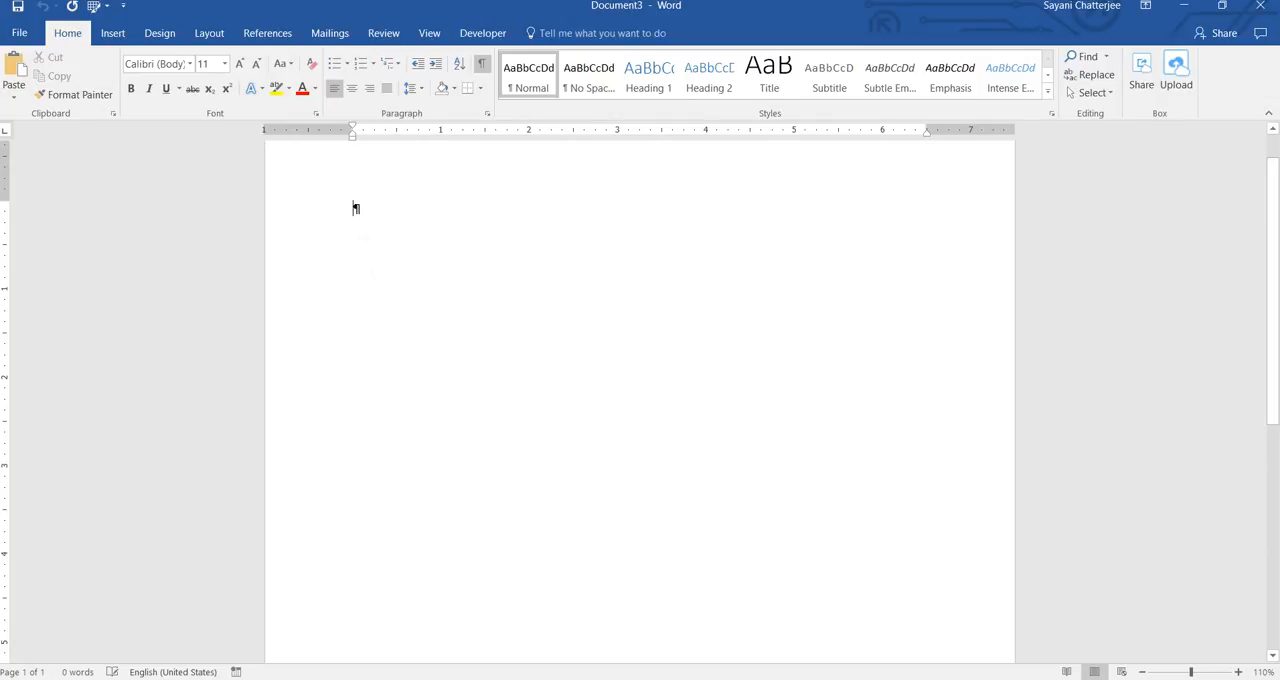
# Show the Styles pane, then reach Word Options' Add-ins templates settings
pyautogui.click(1047, 112)
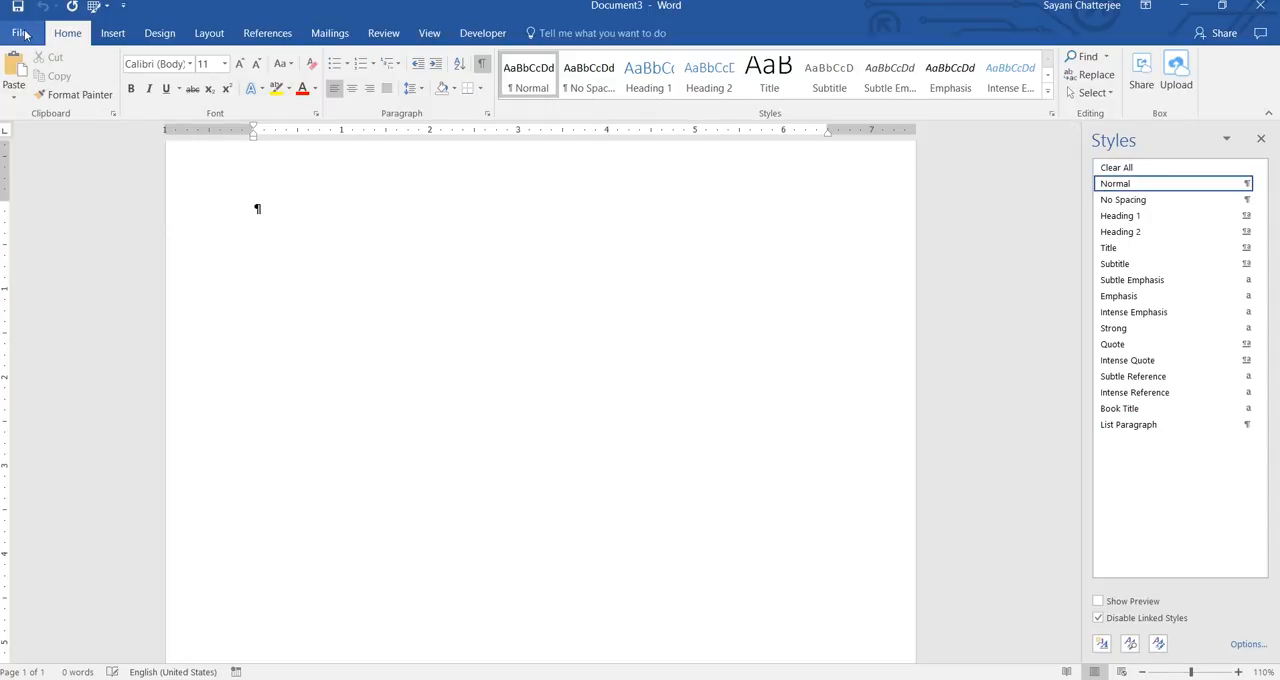
pyautogui.click(20, 33)
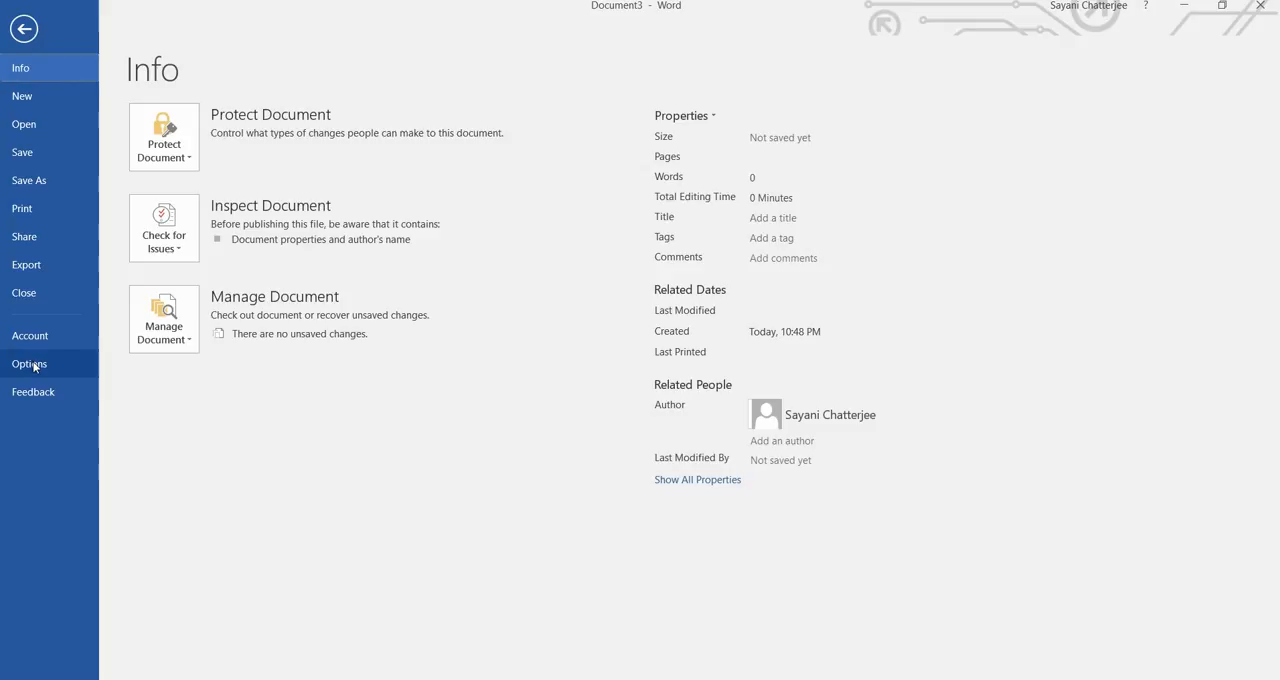
pyautogui.click(29, 363)
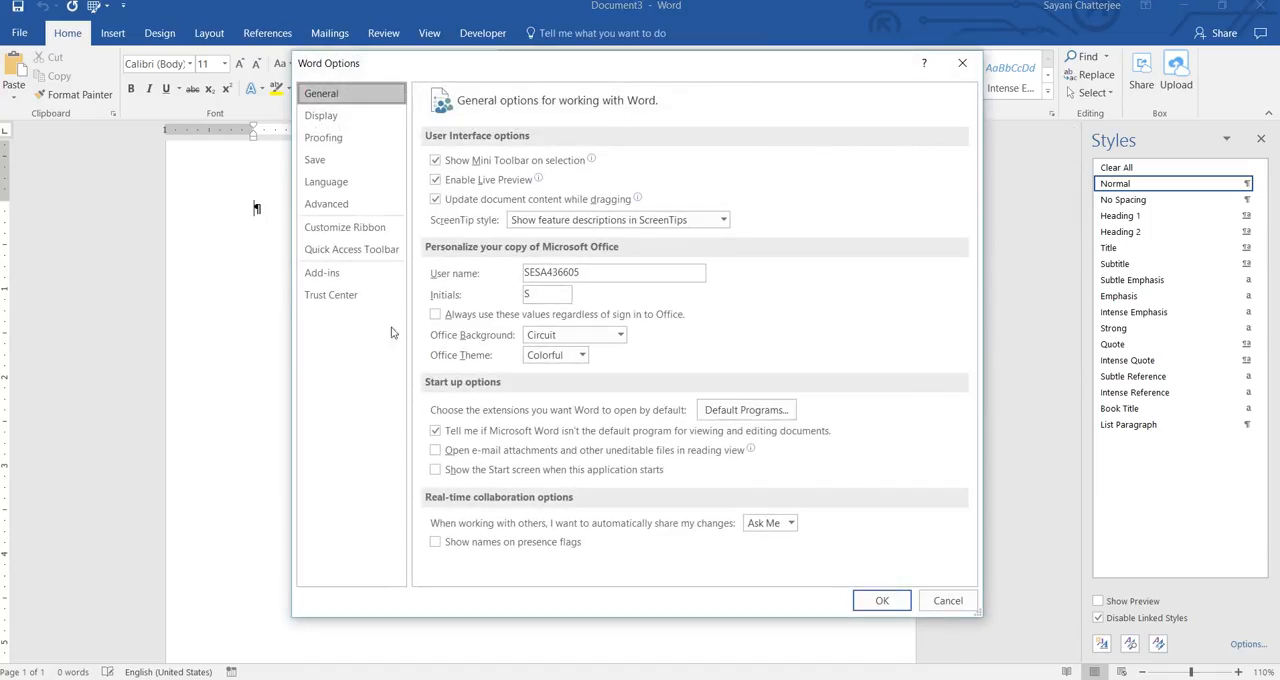
pyautogui.click(322, 272)
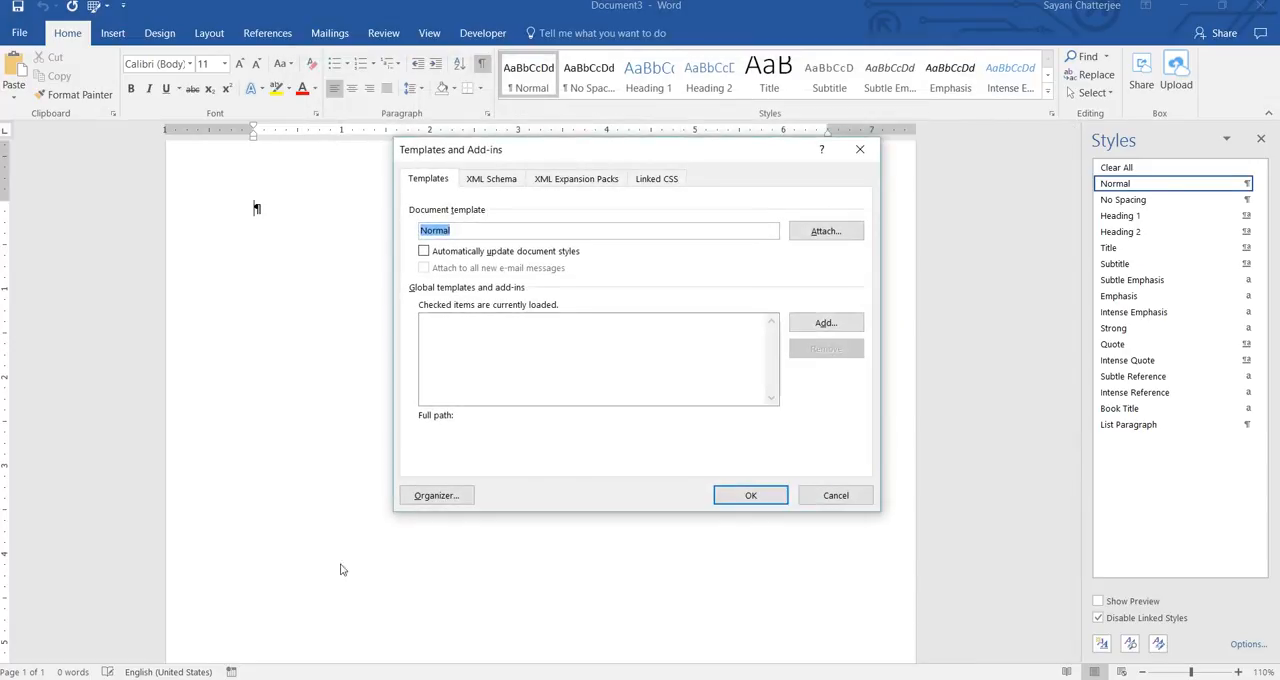
pyautogui.moveTo(410, 214)
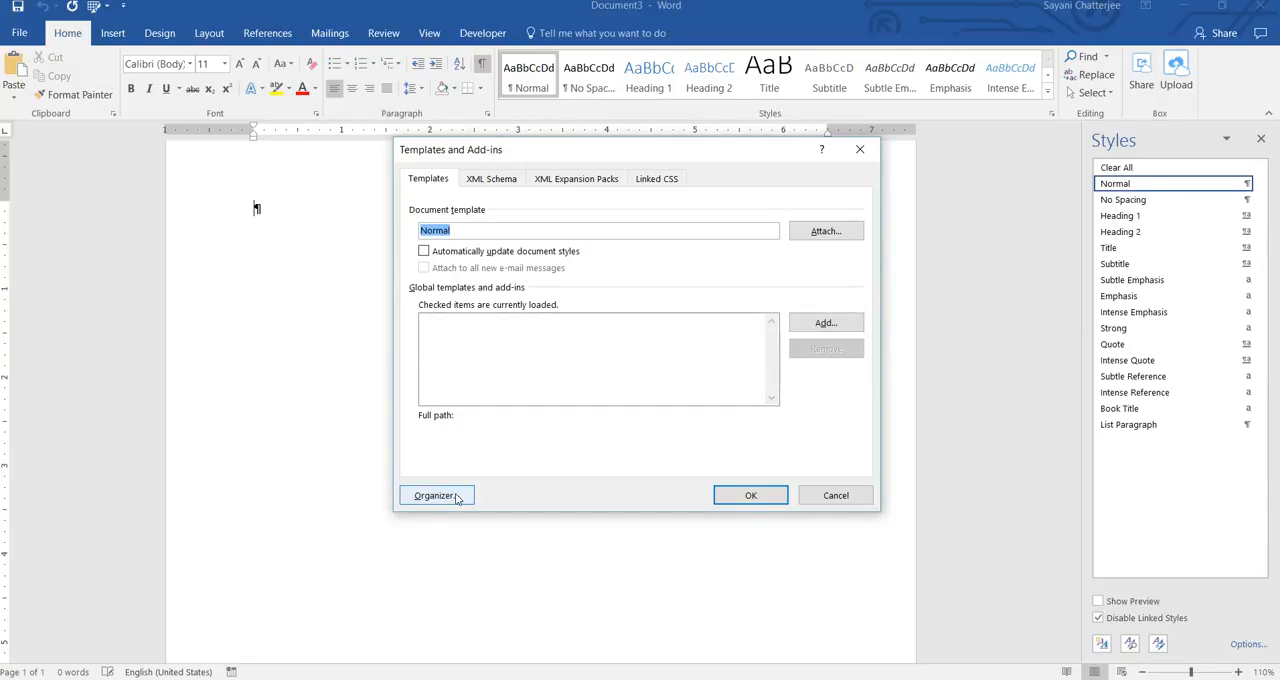
# Open the Organizer listing Document3's styles beside Normal.dotm's
pyautogui.click(435, 495)
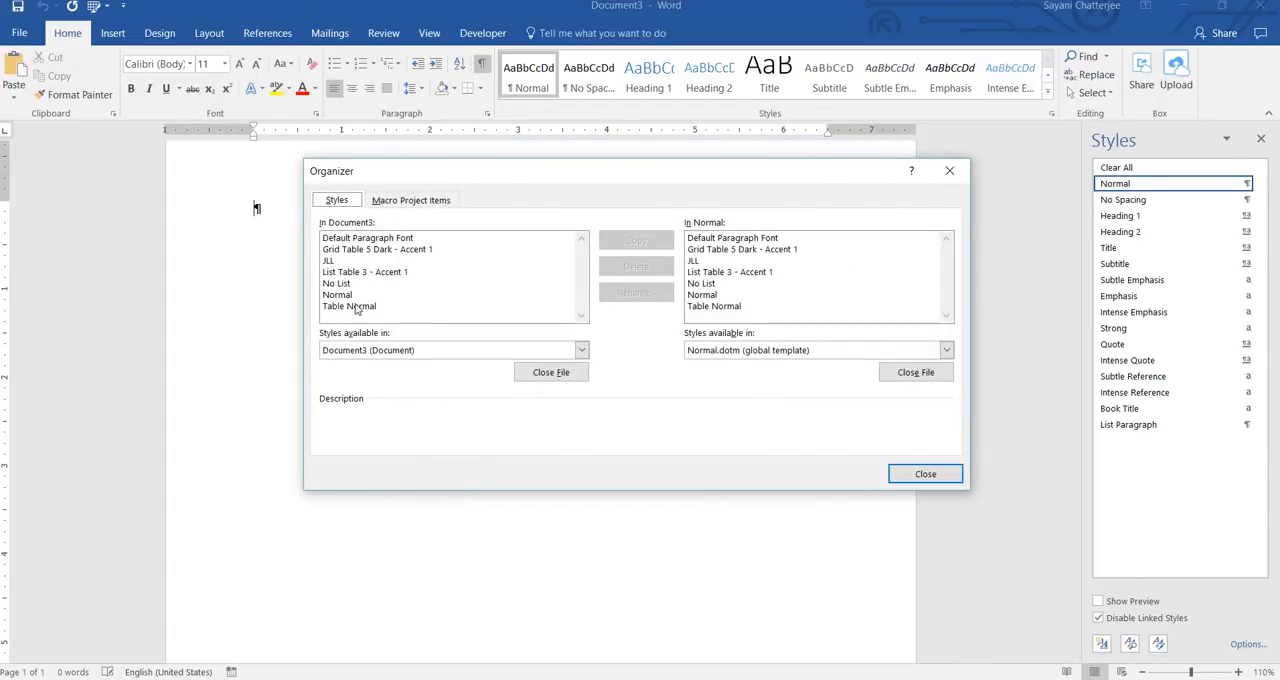
pyautogui.moveTo(810, 213)
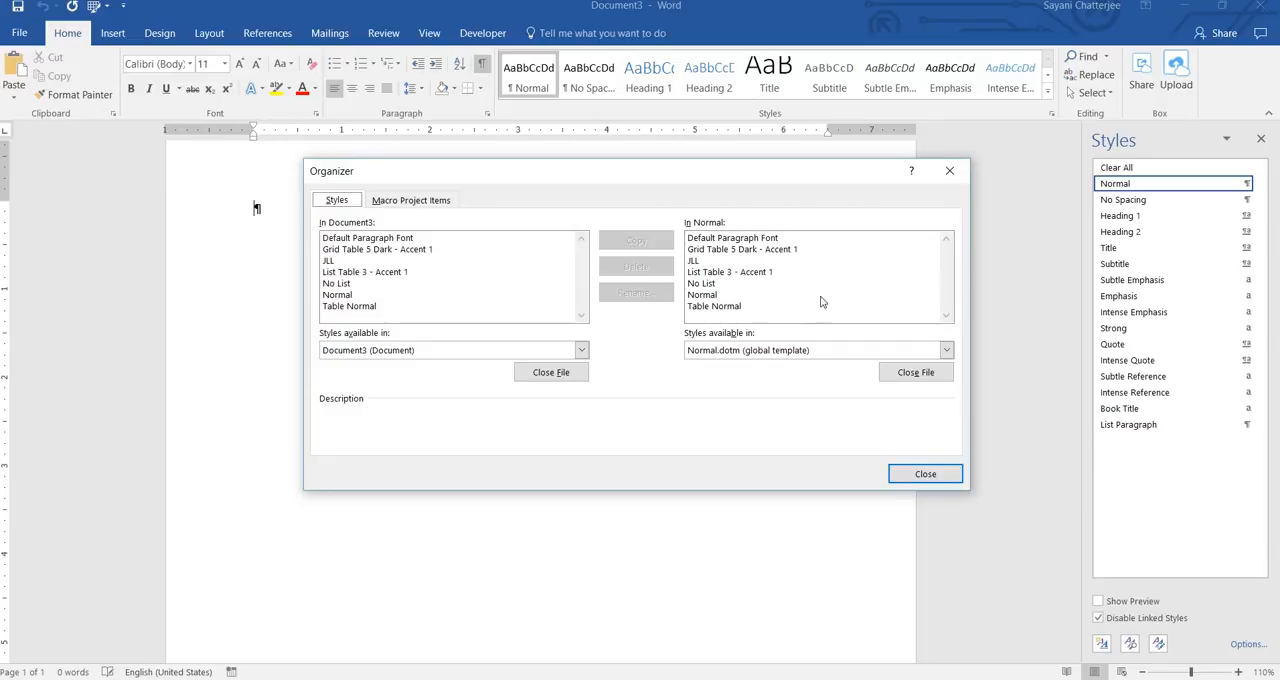
pyautogui.moveTo(765, 220)
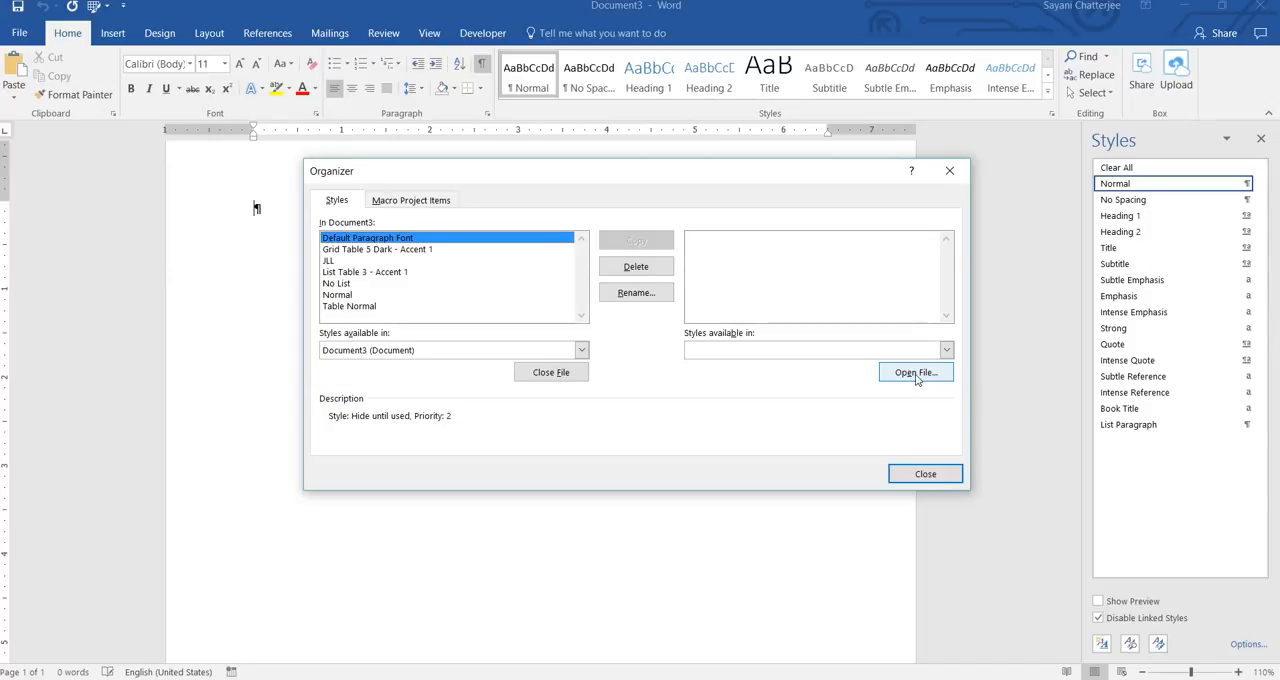
# Load FharmaTemp from Desktop > Temp (All Files type) into the Organizer
pyautogui.click(914, 372)
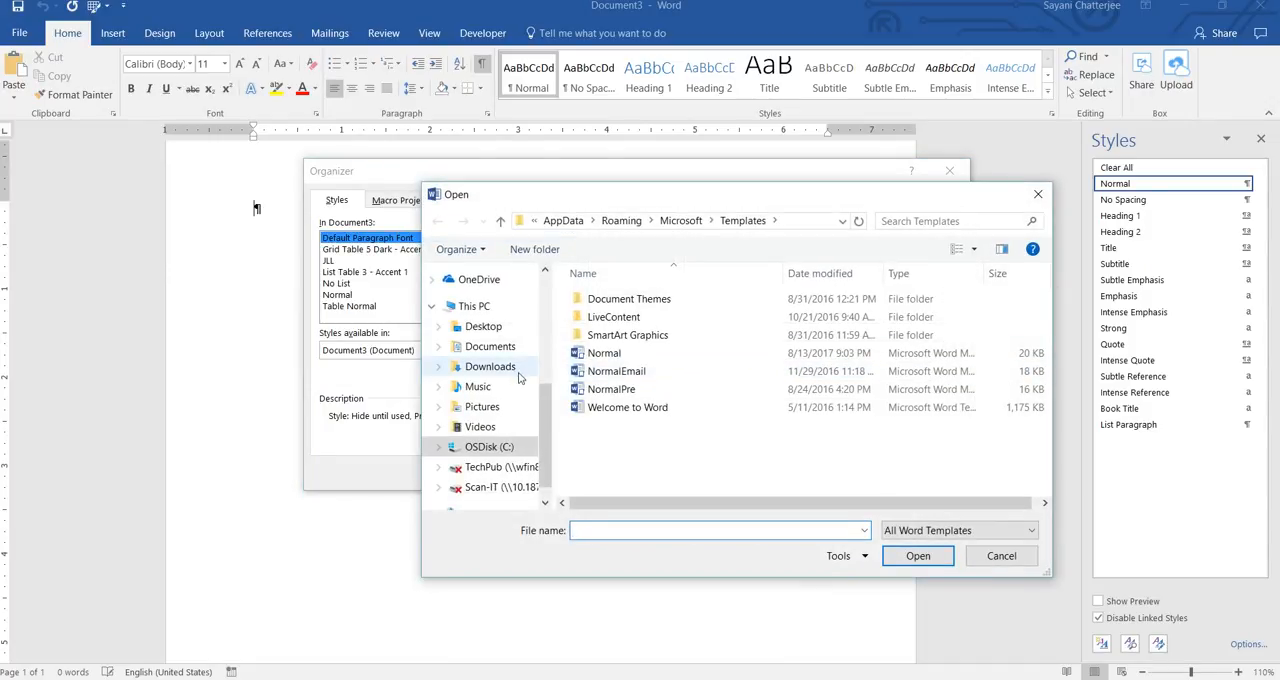
pyautogui.click(483, 326)
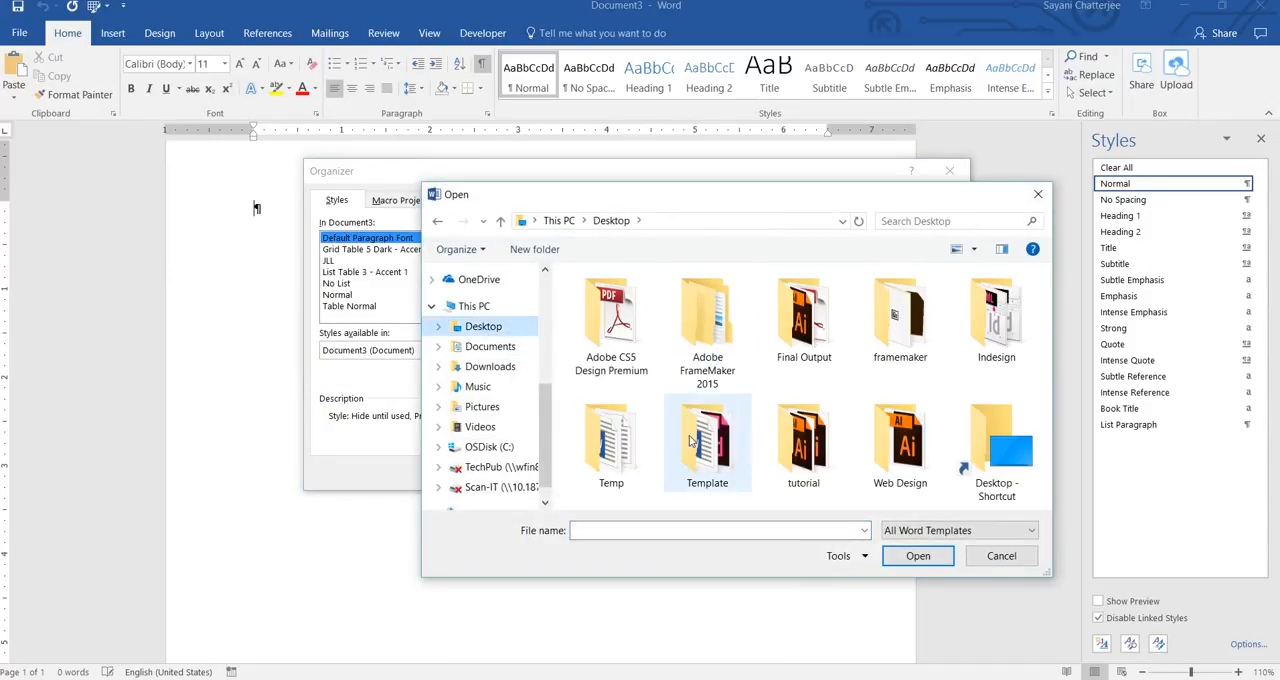
pyautogui.doubleClick(611, 440)
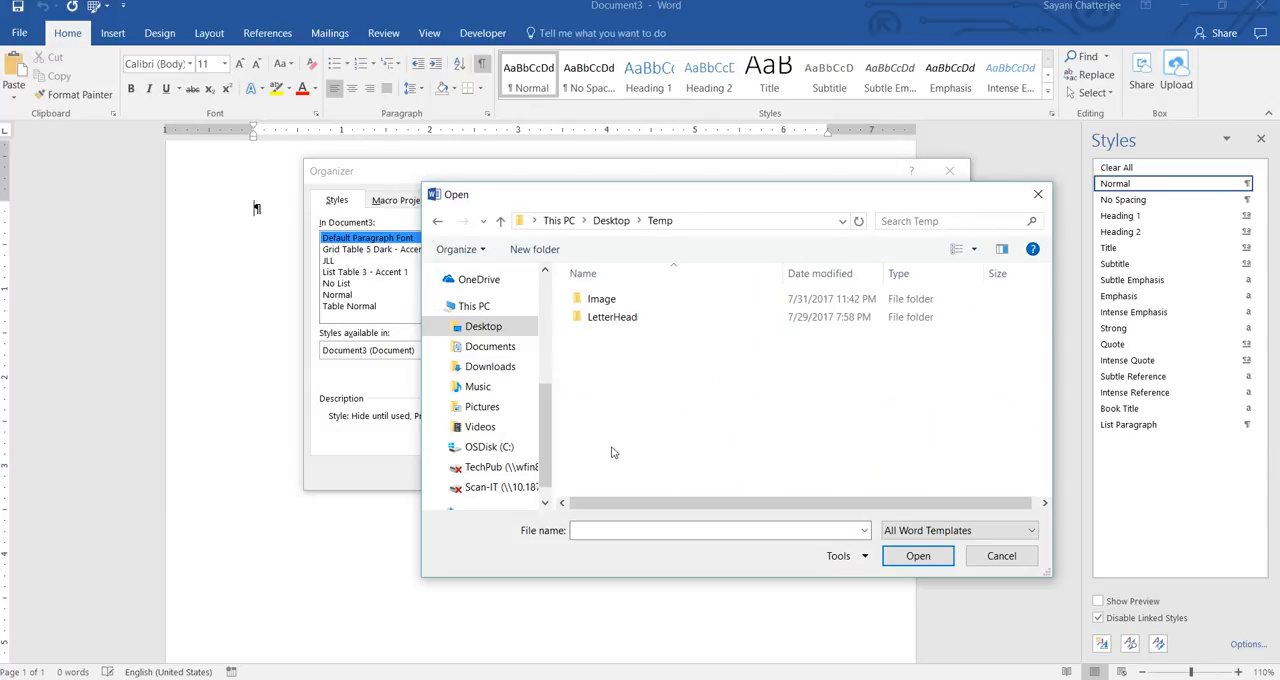
pyautogui.click(958, 530)
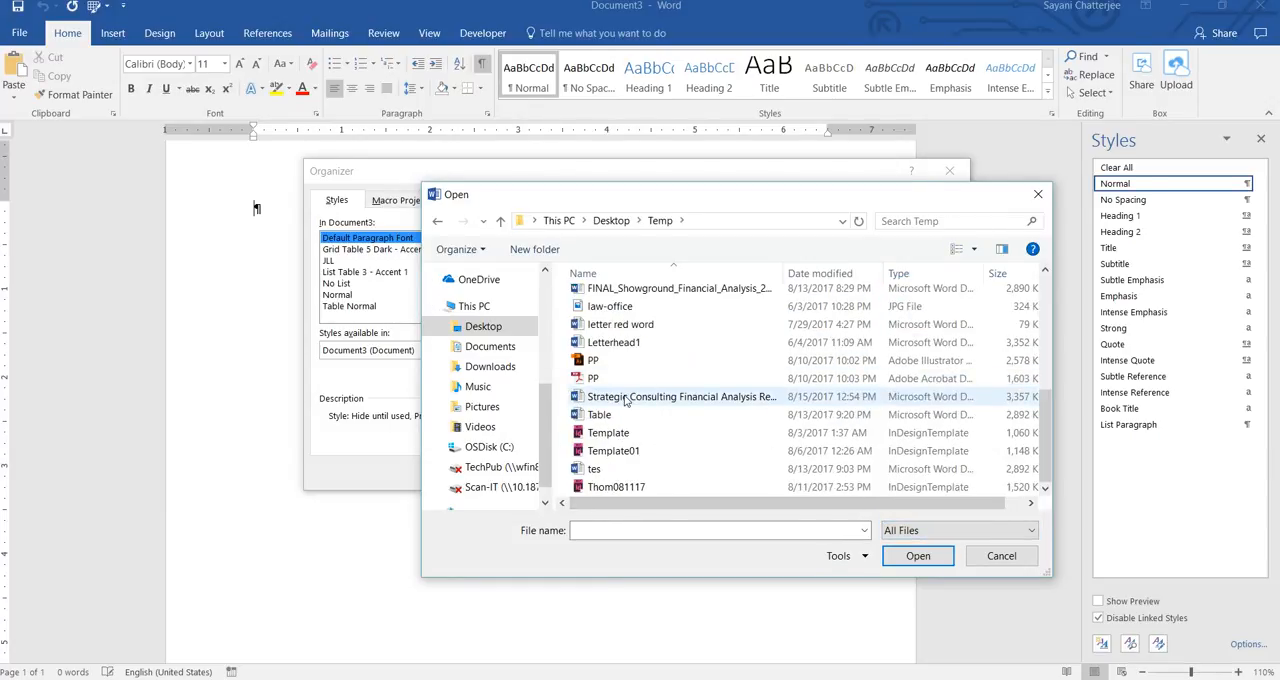
pyautogui.click(616, 311)
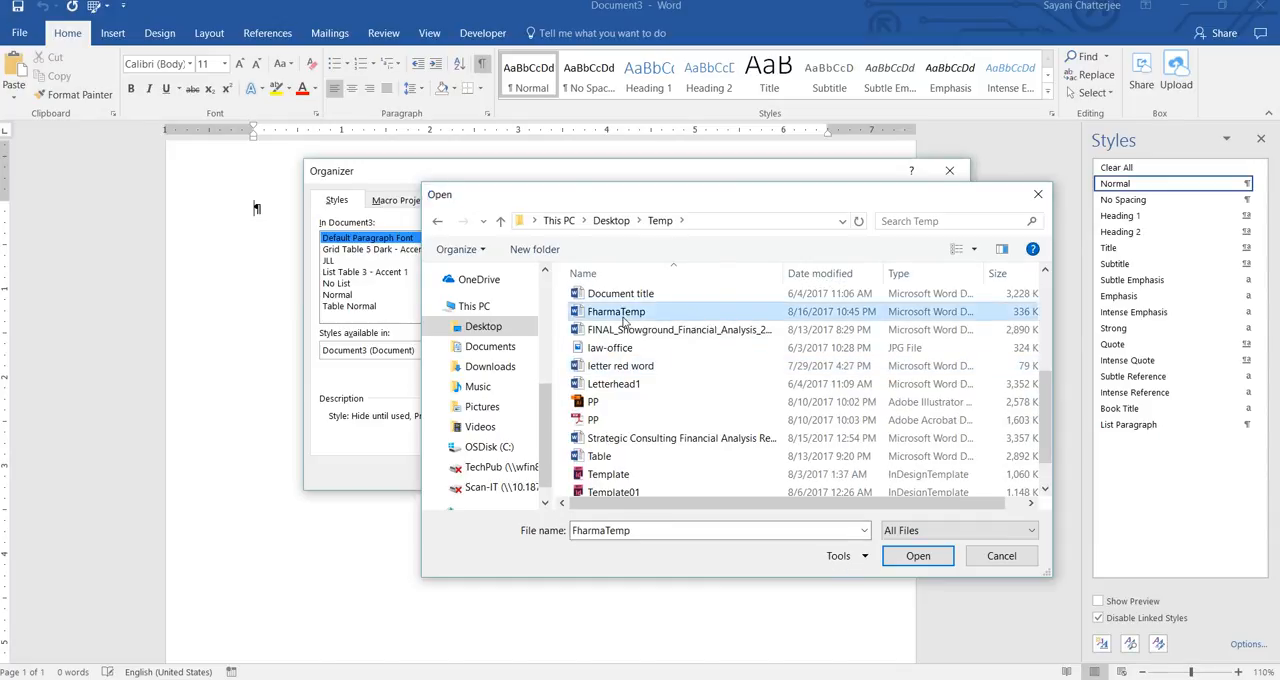
pyautogui.click(917, 555)
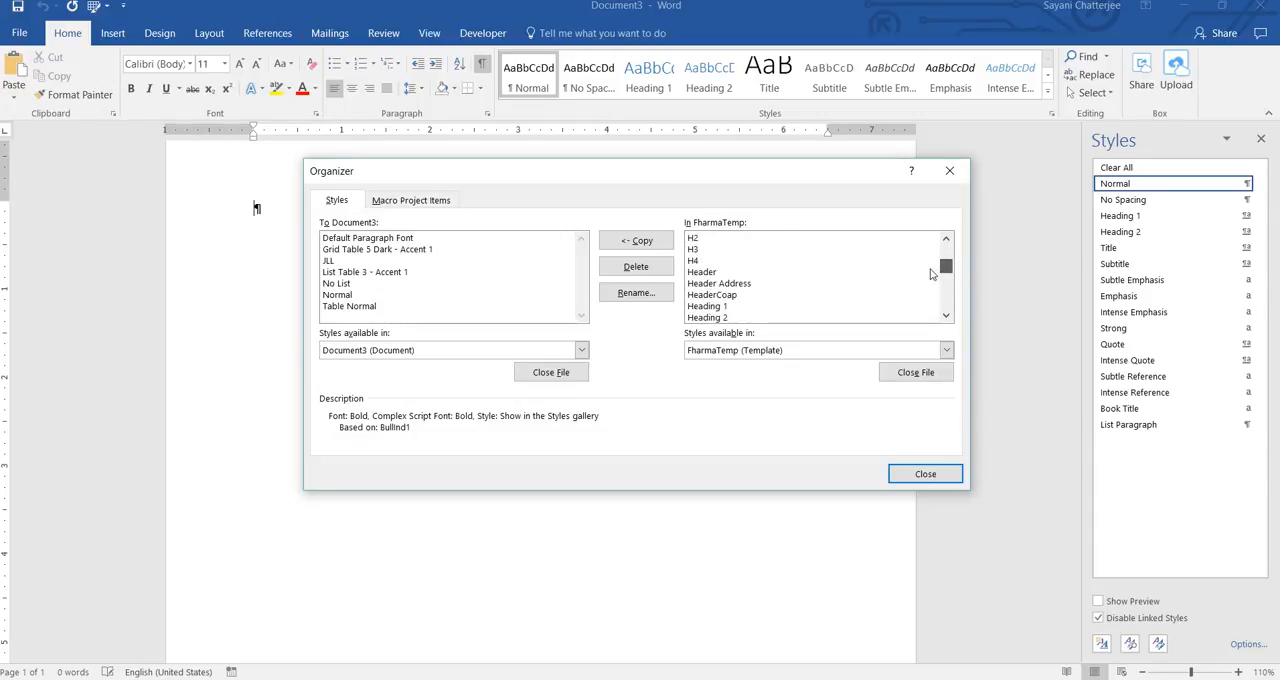
# Copy BullBold, BullInd1, BullInd2, BullInd3 and BullIntro into Document3
pyautogui.click(703, 260)
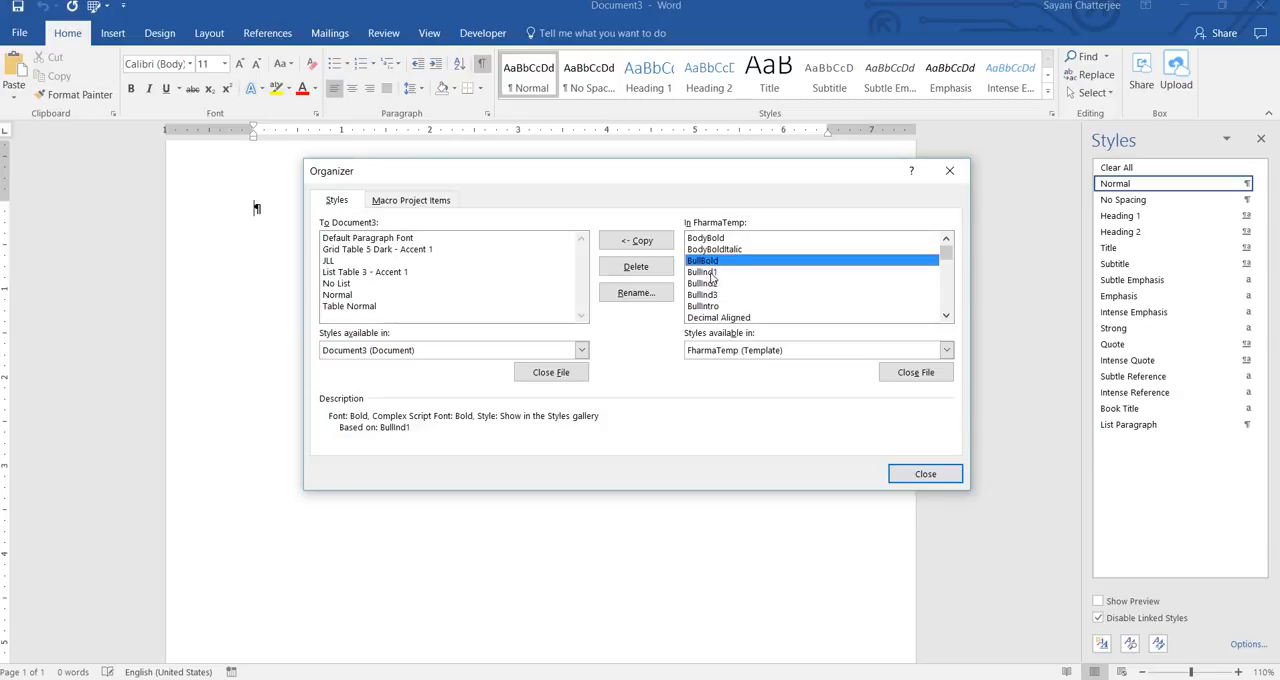
pyautogui.moveTo(710, 250)
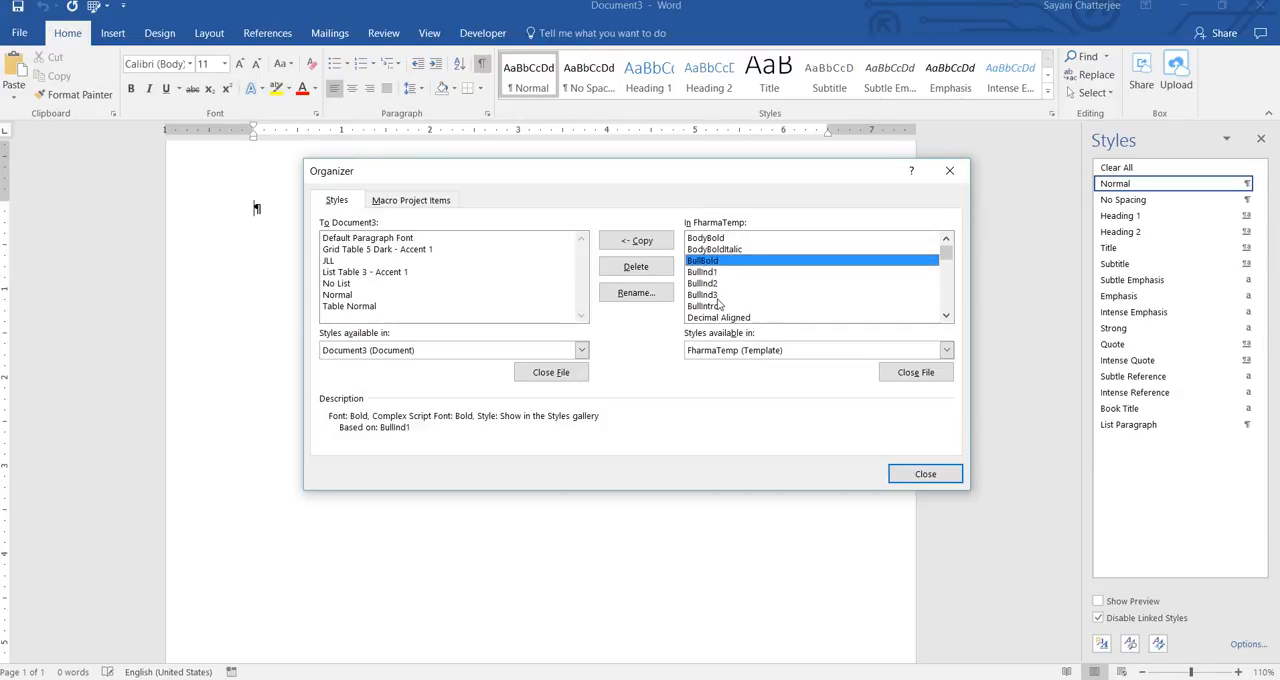
pyautogui.click(702, 283)
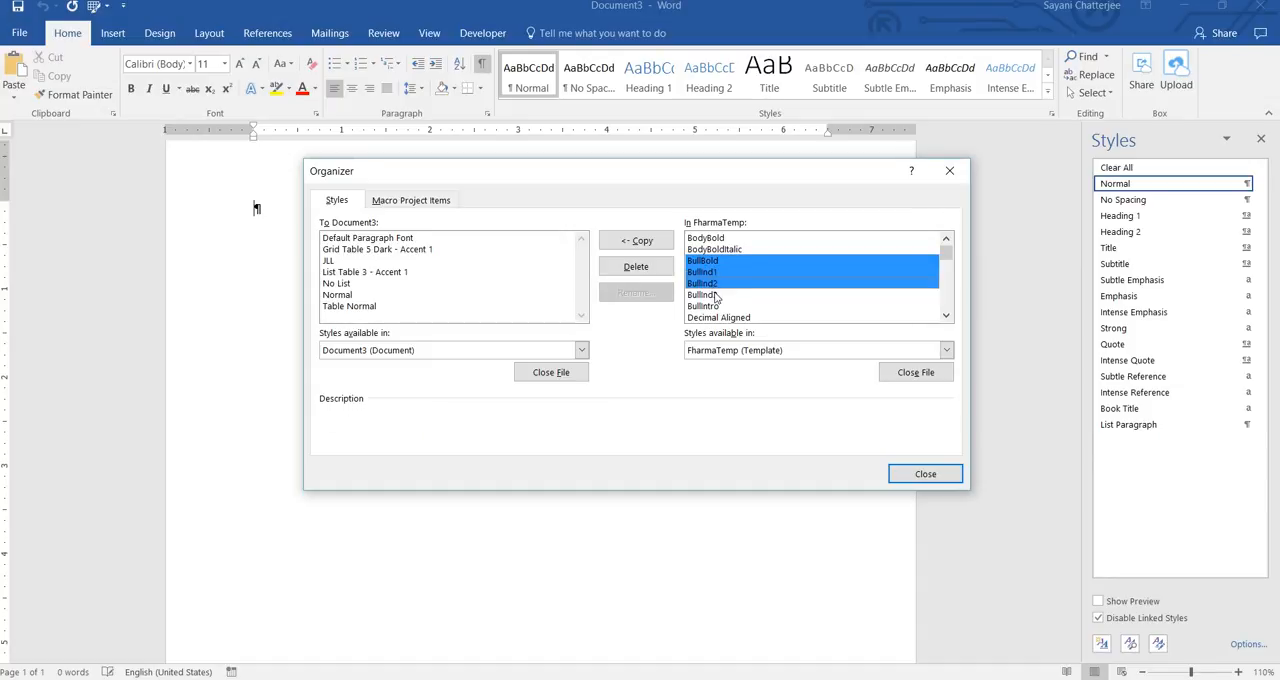
pyautogui.click(704, 294)
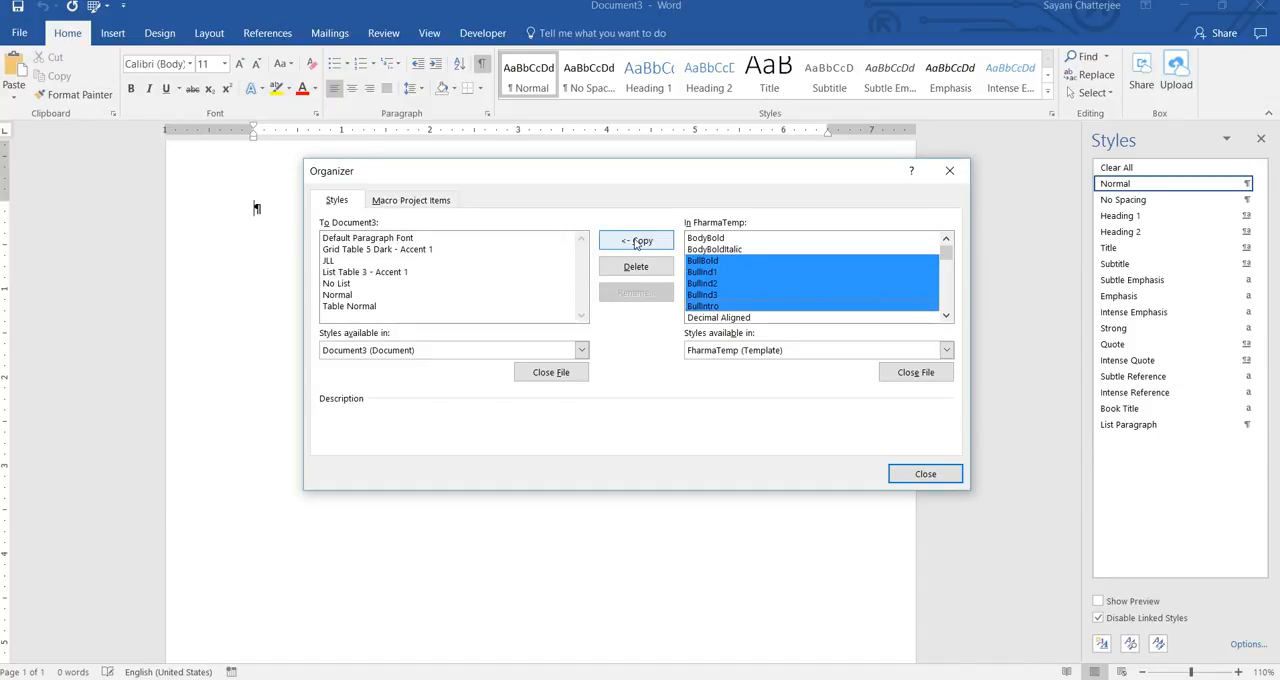
pyautogui.click(636, 240)
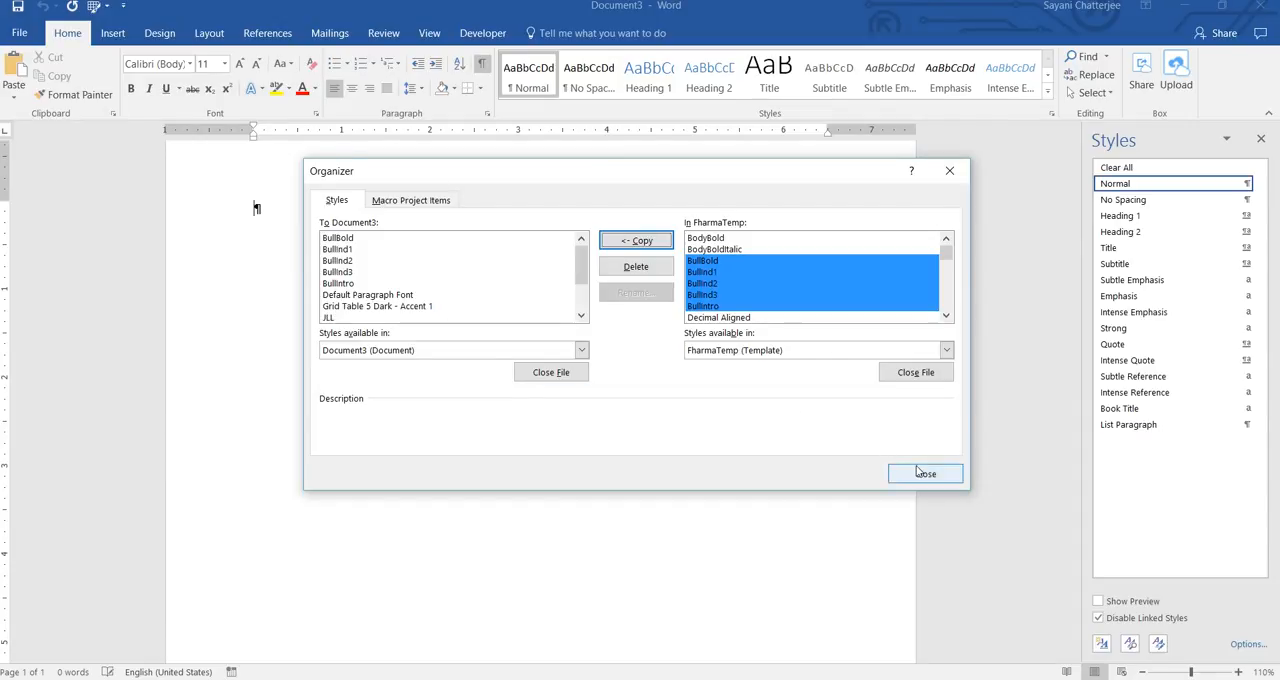
# Close the Organizer and type a BullInd1 bulleted test line
pyautogui.click(924, 473)
pyautogui.write('vfdvfdvfdbdbdbdbd')
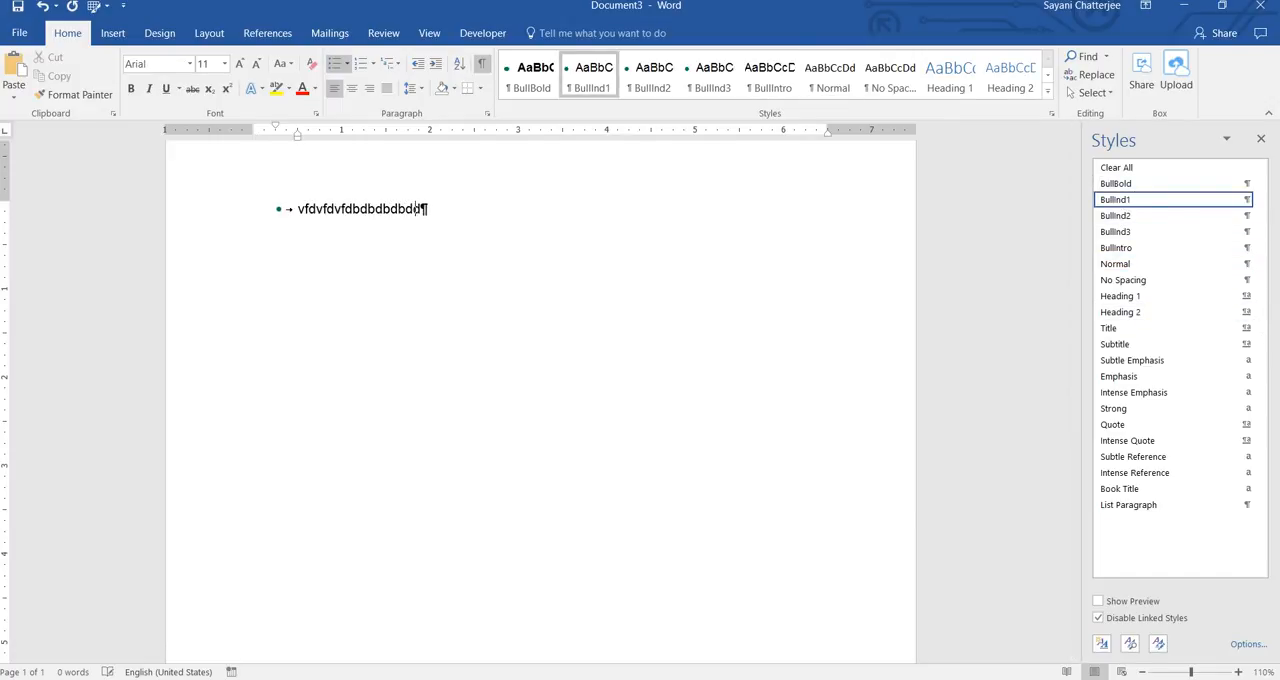
pyautogui.write('fb')
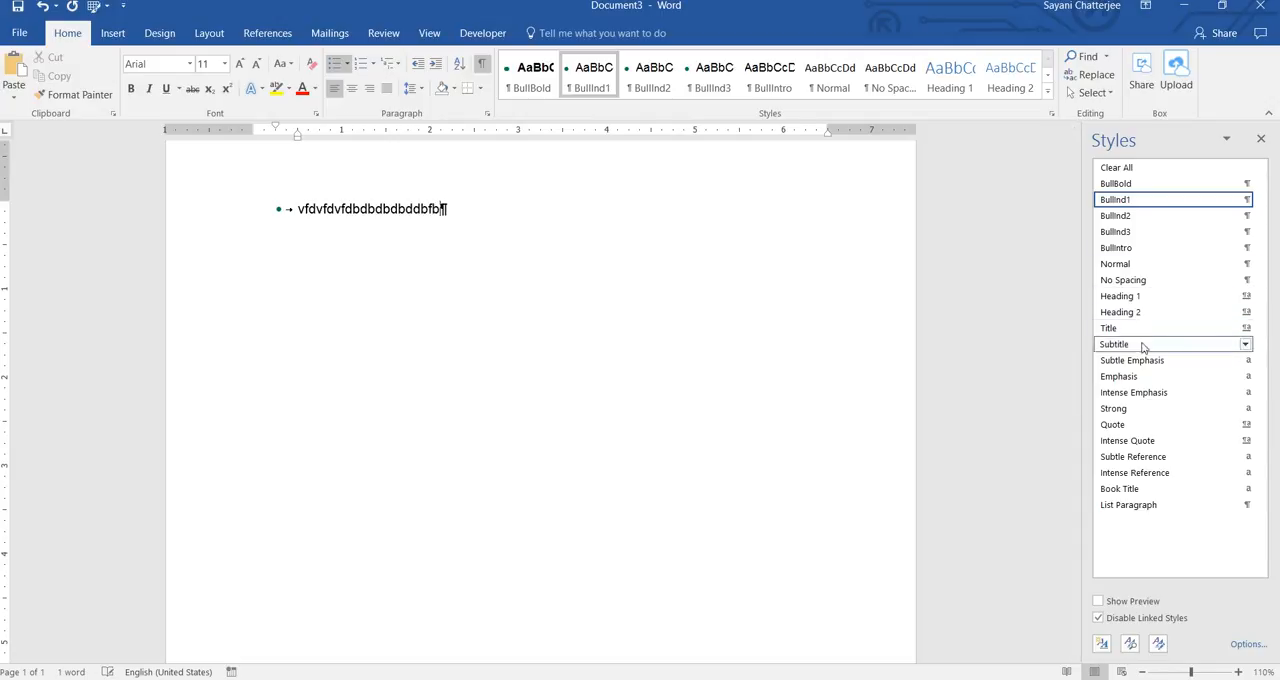